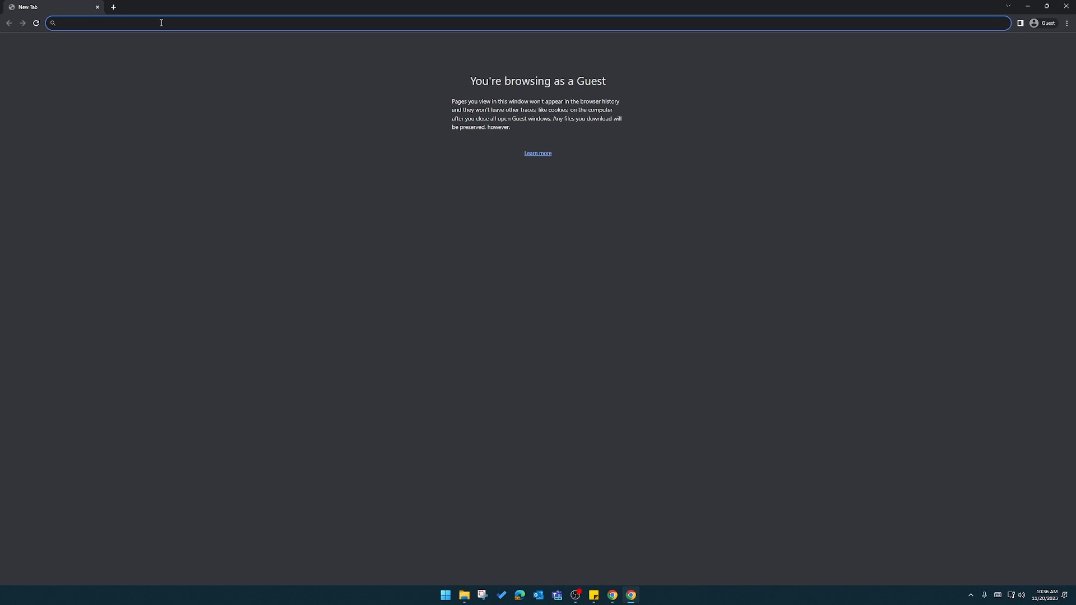
- Browse to 10.29.0.81 and proceed past the certificate warning to the copier's page
{"action": "type", "text": "10.29.0.81"}
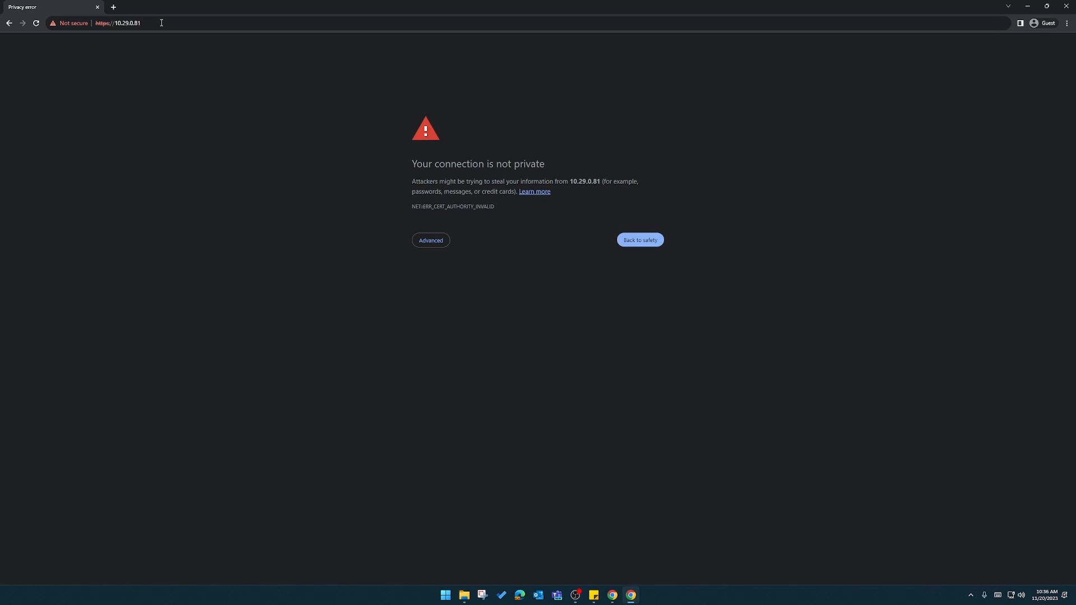
{"action": "left_click", "coordinate": [430, 240]}
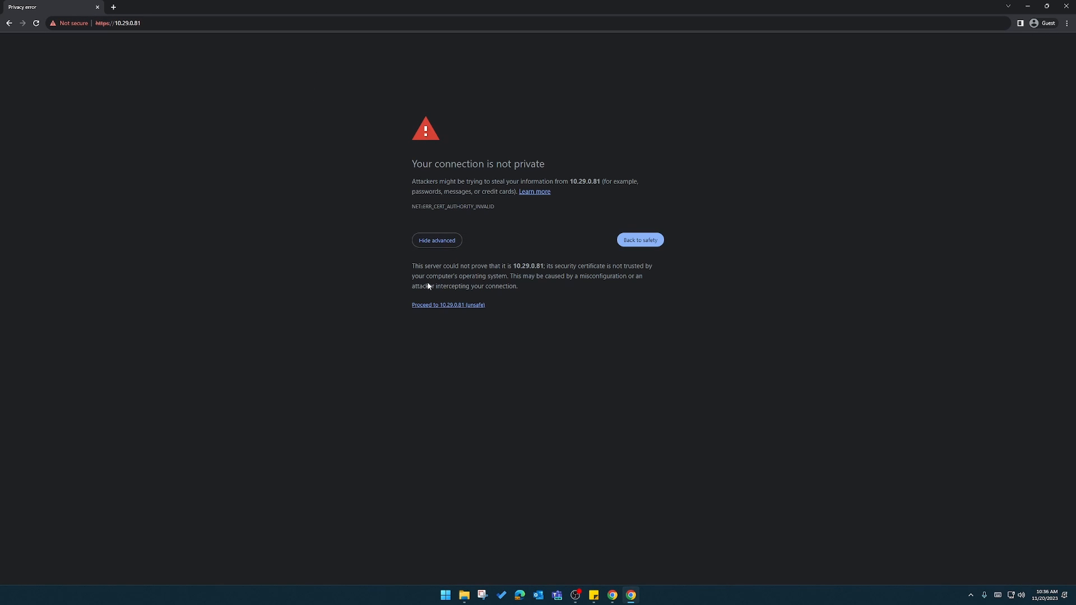
{"action": "left_click", "coordinate": [447, 305]}
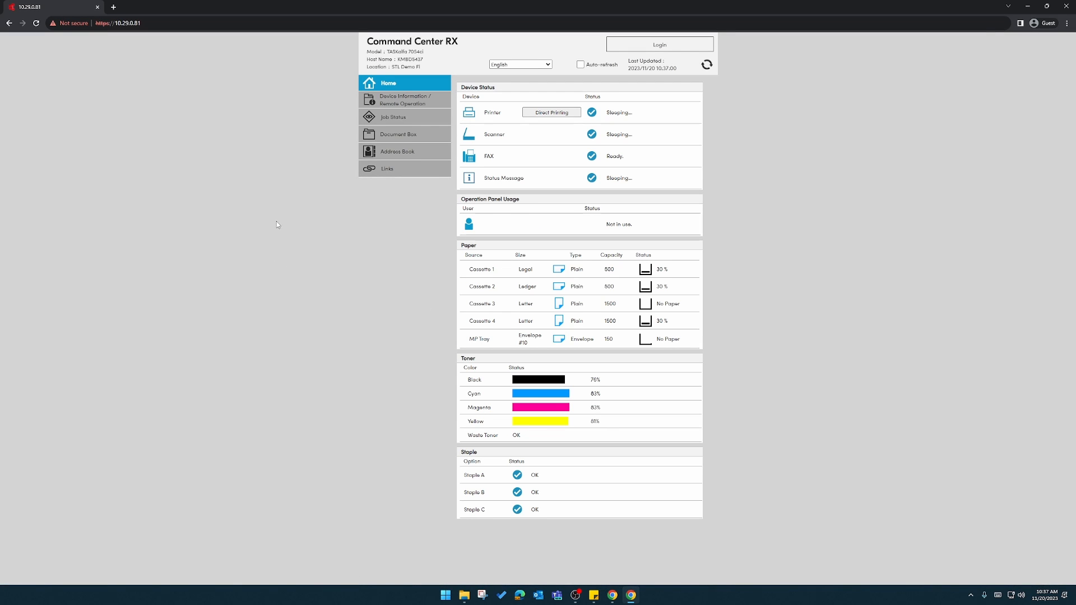
- Sign in to Command Center RX as the Admin user
{"action": "left_click", "coordinate": [658, 44]}
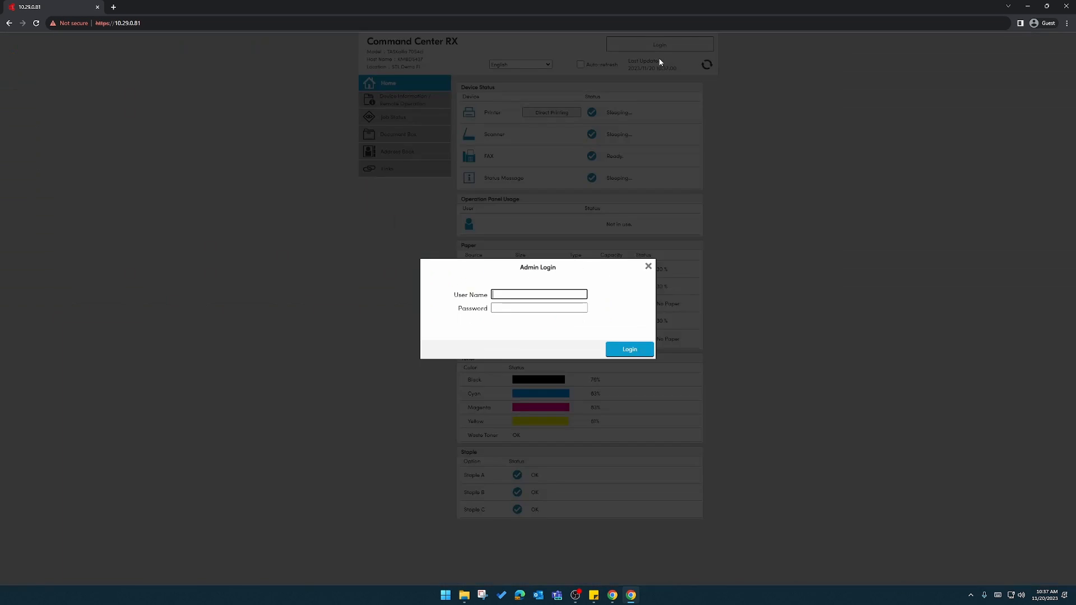
{"action": "mouse_move", "coordinate": [807, 281]}
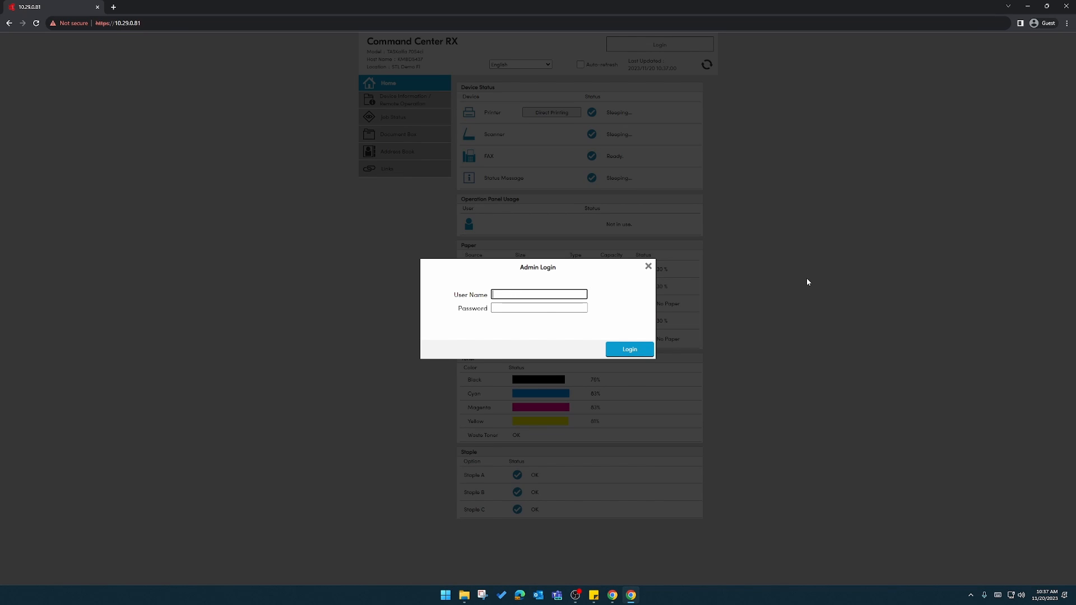
{"action": "type", "text": "Admin"}
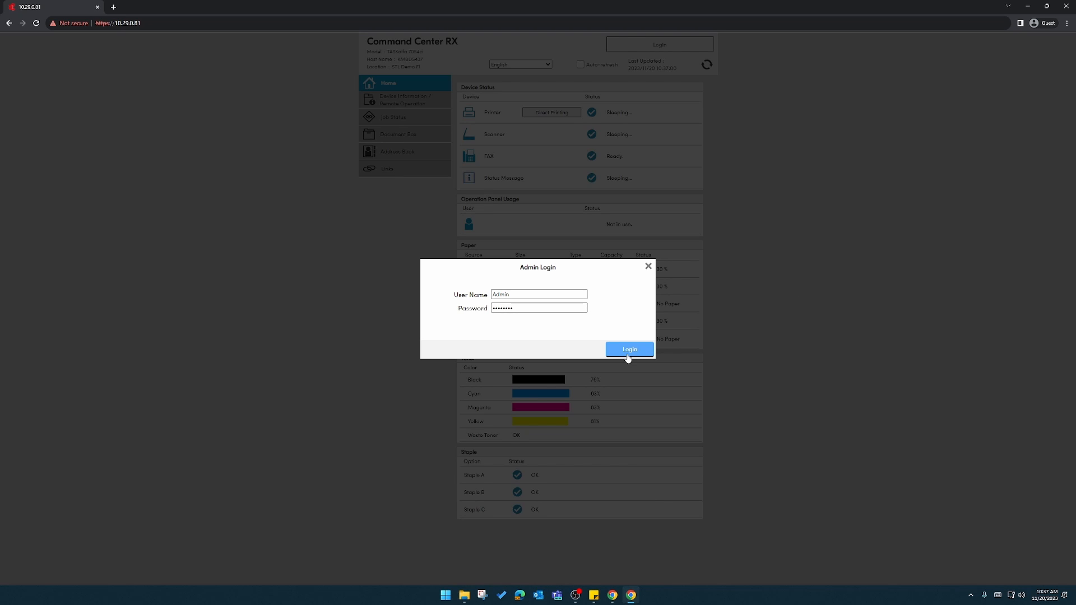
{"action": "left_click", "coordinate": [628, 350]}
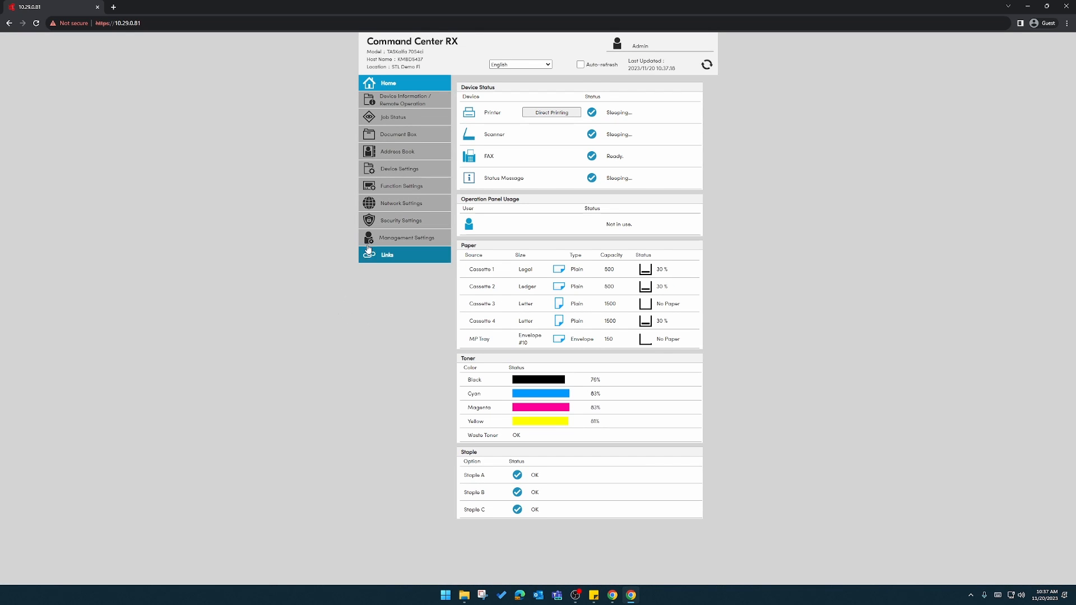
- In Network Settings > Protocol, turn SMTP (E-mail TX) on and submit the protocol settings
{"action": "left_click", "coordinate": [401, 203]}
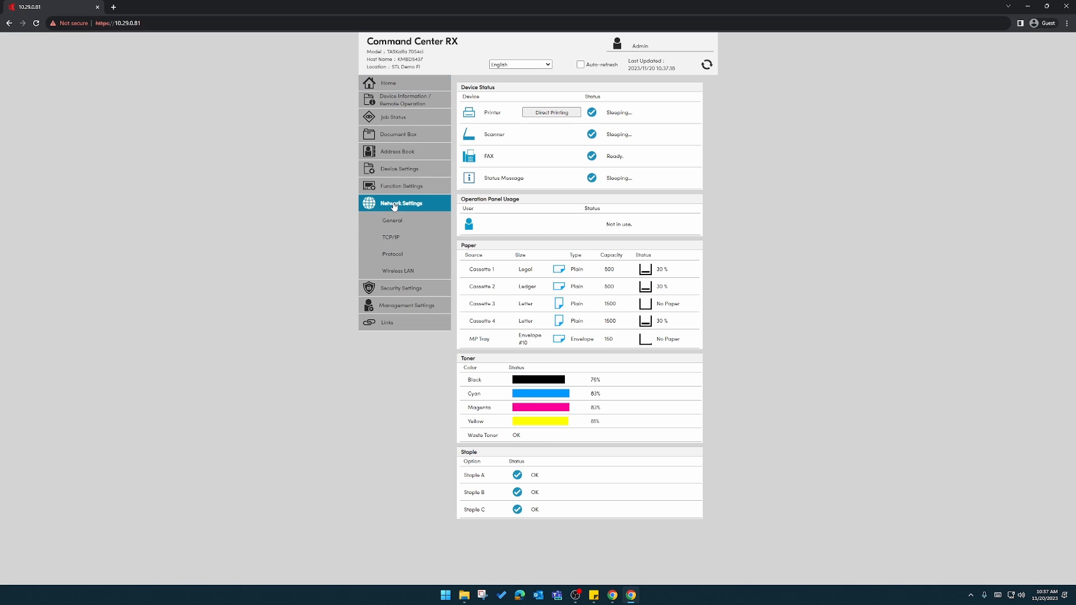
{"action": "left_click", "coordinate": [392, 254]}
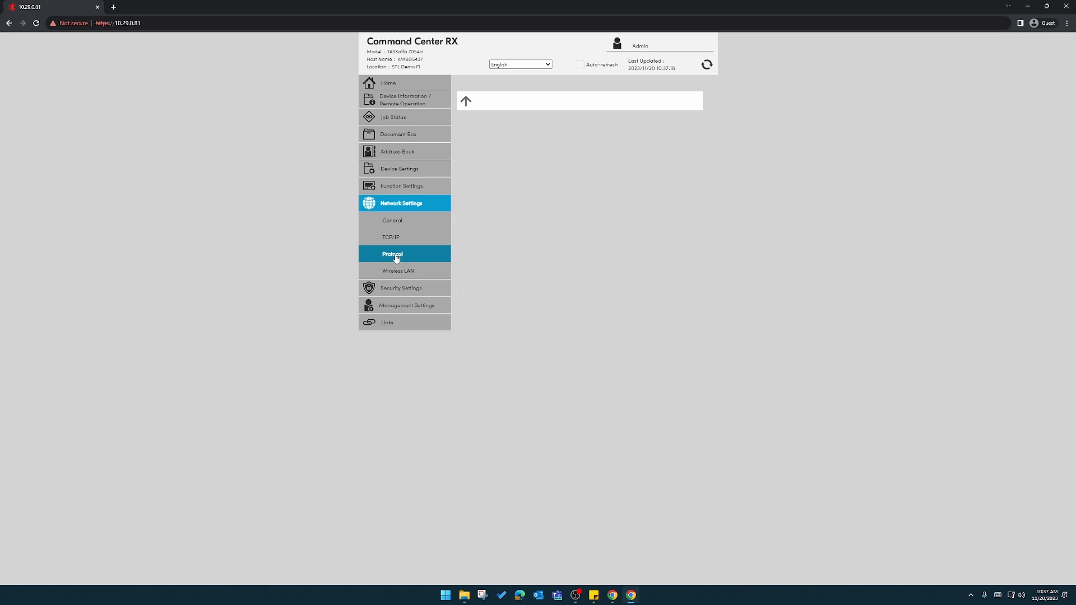
{"action": "left_click", "coordinate": [392, 255]}
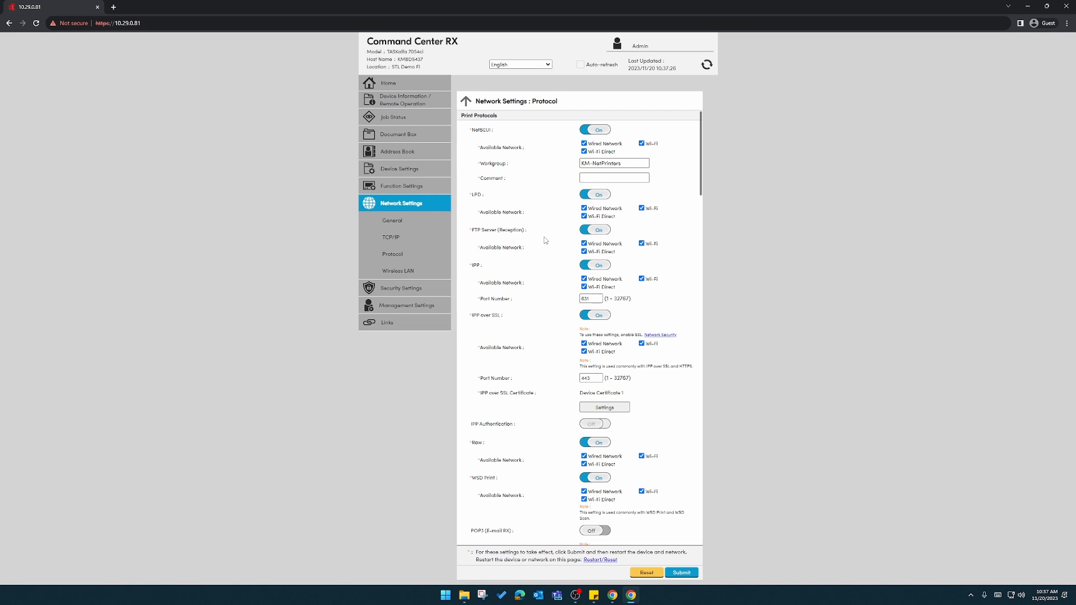
{"action": "scroll", "scroll_direction": "down", "scroll_amount": 3}
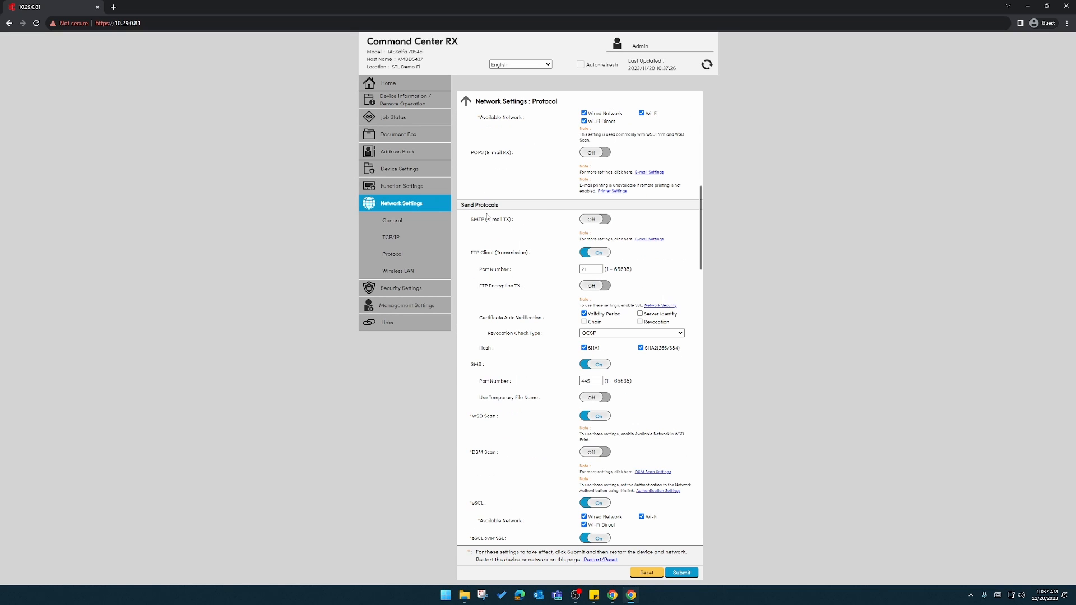
{"action": "mouse_move", "coordinate": [555, 230]}
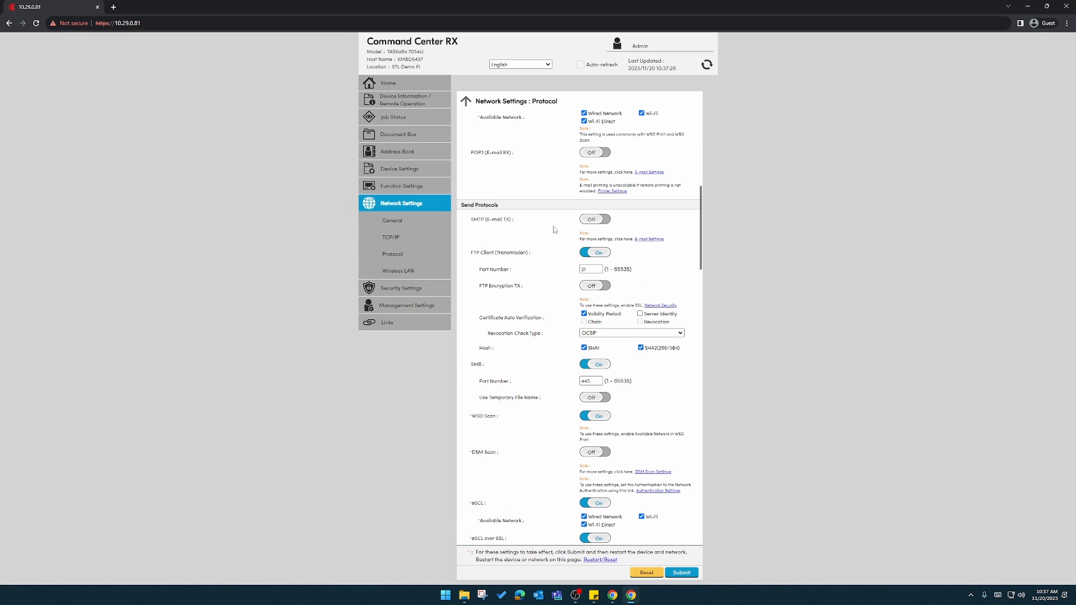
{"action": "left_click", "coordinate": [594, 219]}
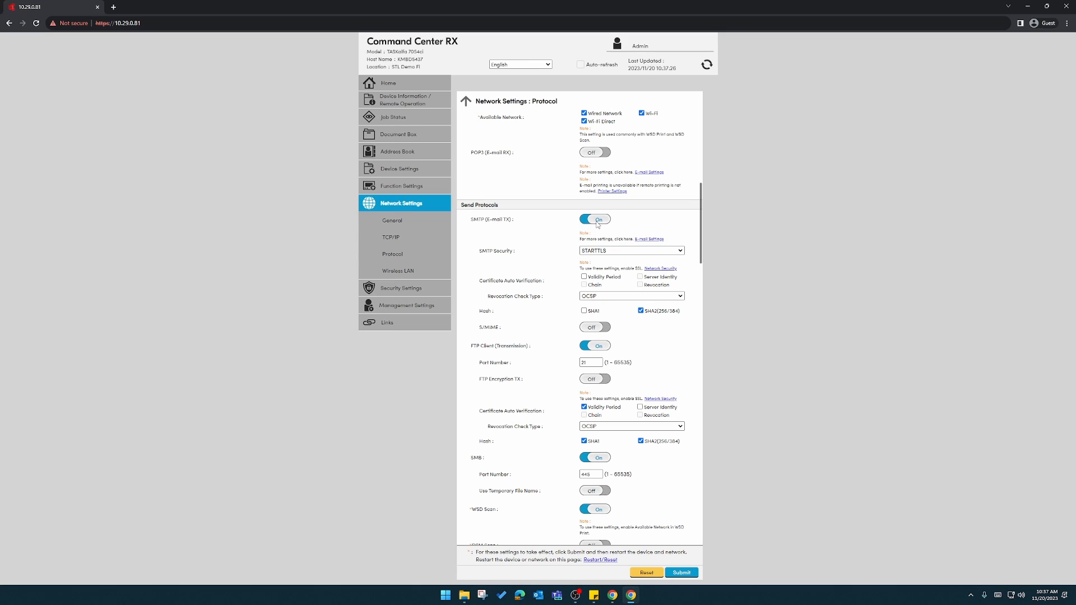
{"action": "mouse_move", "coordinate": [621, 258]}
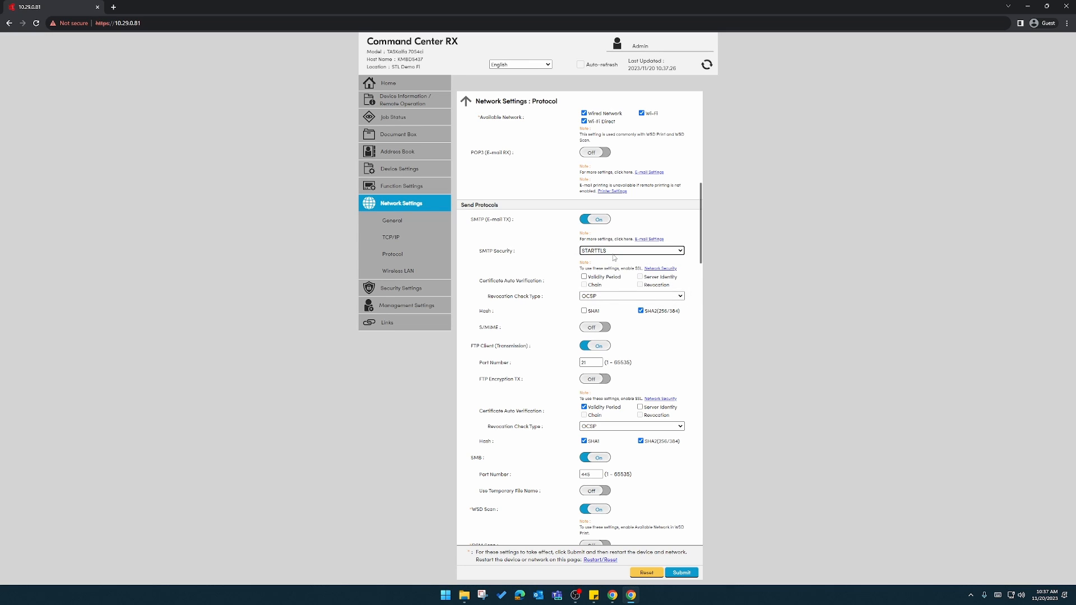
{"action": "scroll", "scroll_direction": "down", "scroll_amount": 3}
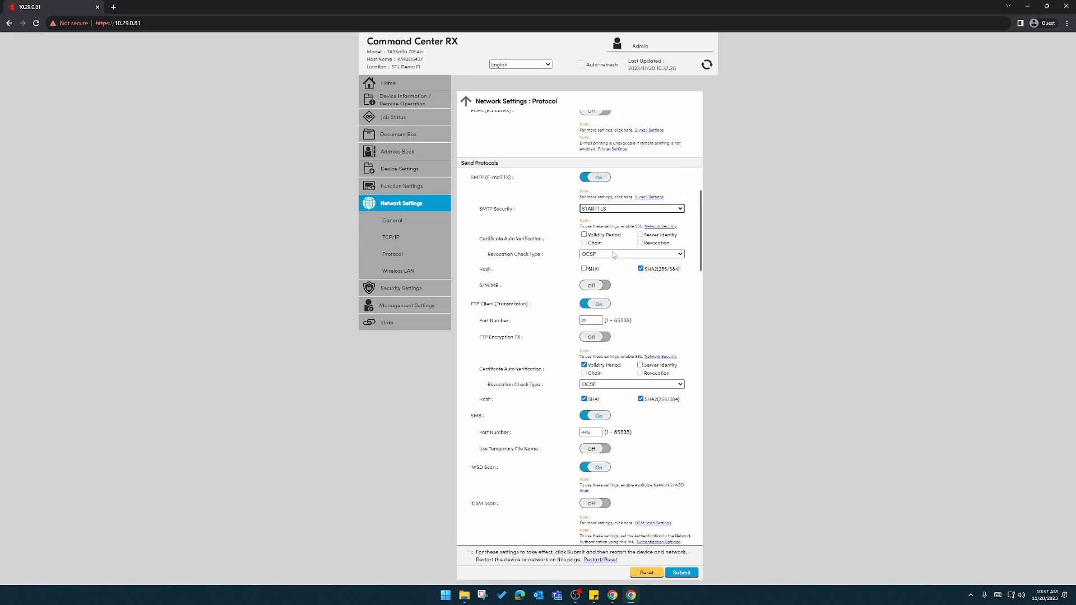
{"action": "left_click", "coordinate": [680, 572]}
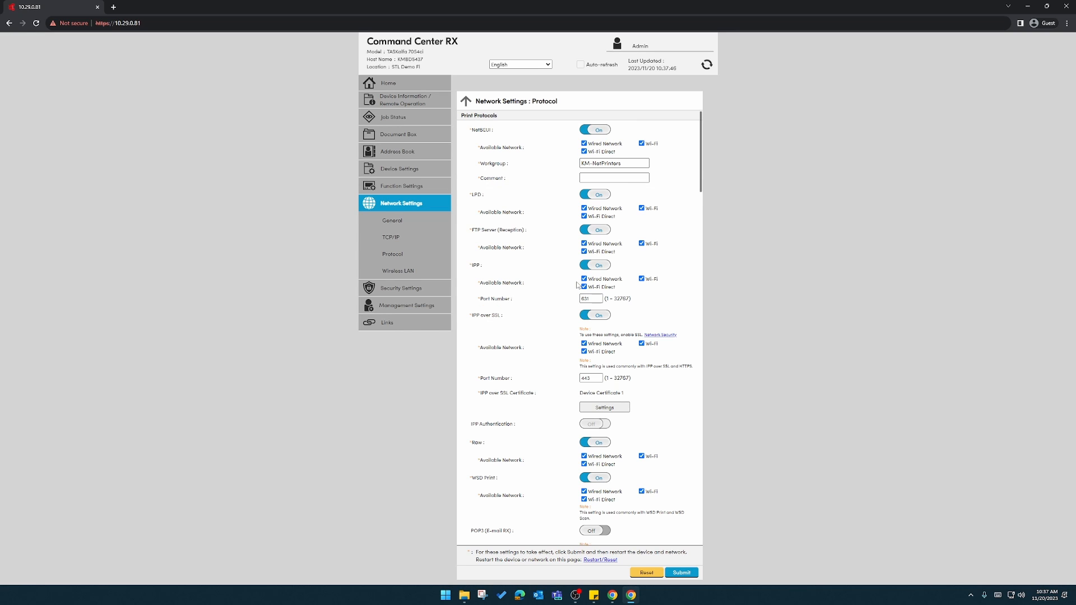
{"action": "scroll", "scroll_direction": "down", "scroll_amount": 3}
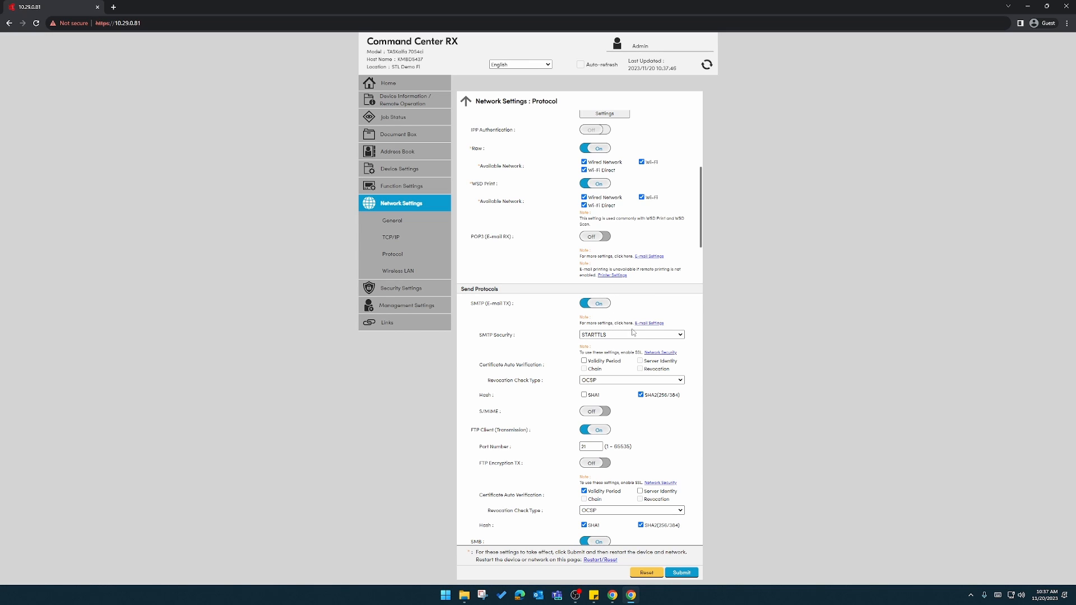
- In the E-mail function settings, set SMTP server smtp.gmail.com and port 587
{"action": "left_click", "coordinate": [646, 322]}
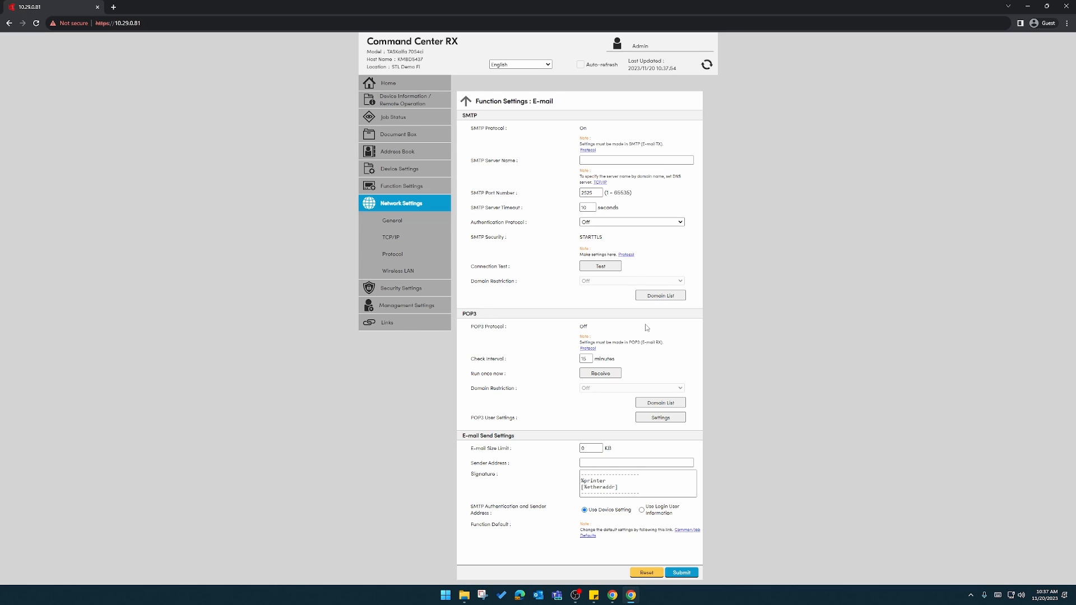
{"action": "mouse_move", "coordinate": [511, 167]}
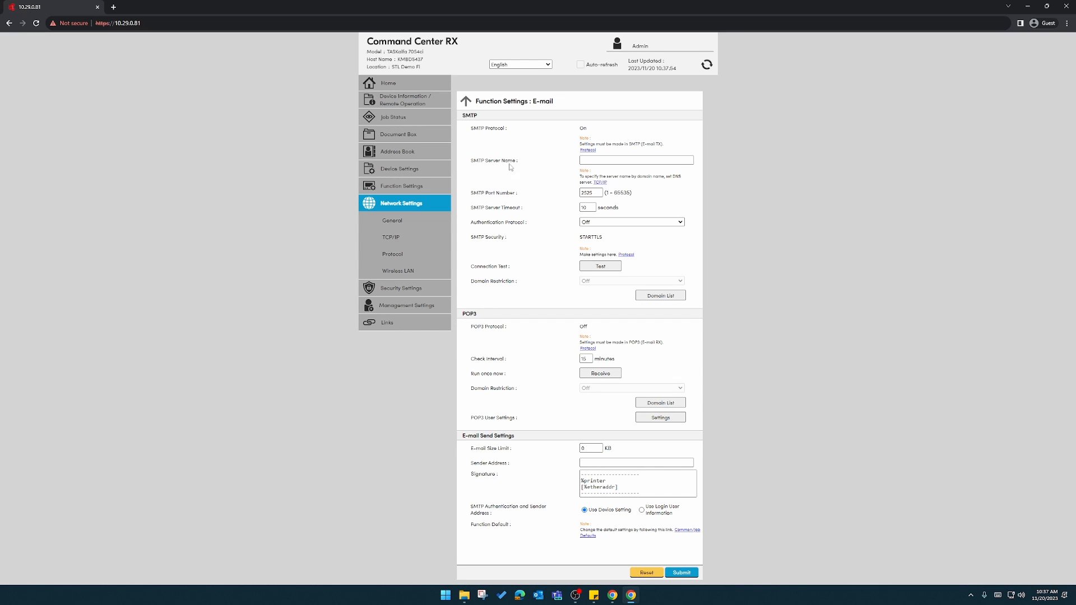
{"action": "left_click", "coordinate": [634, 161]}
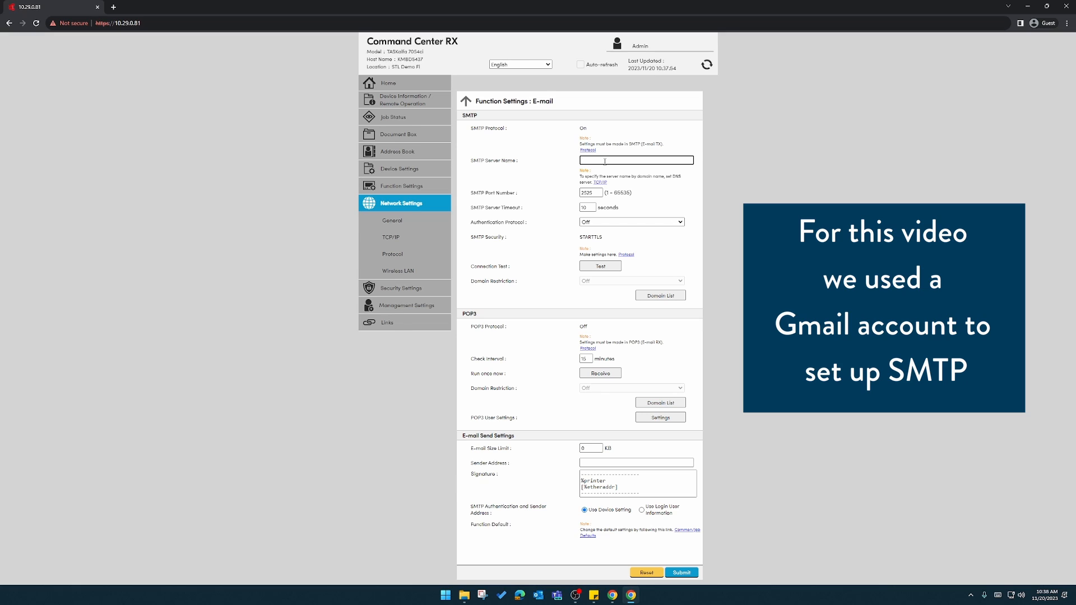
{"action": "type", "text": "smtp"}
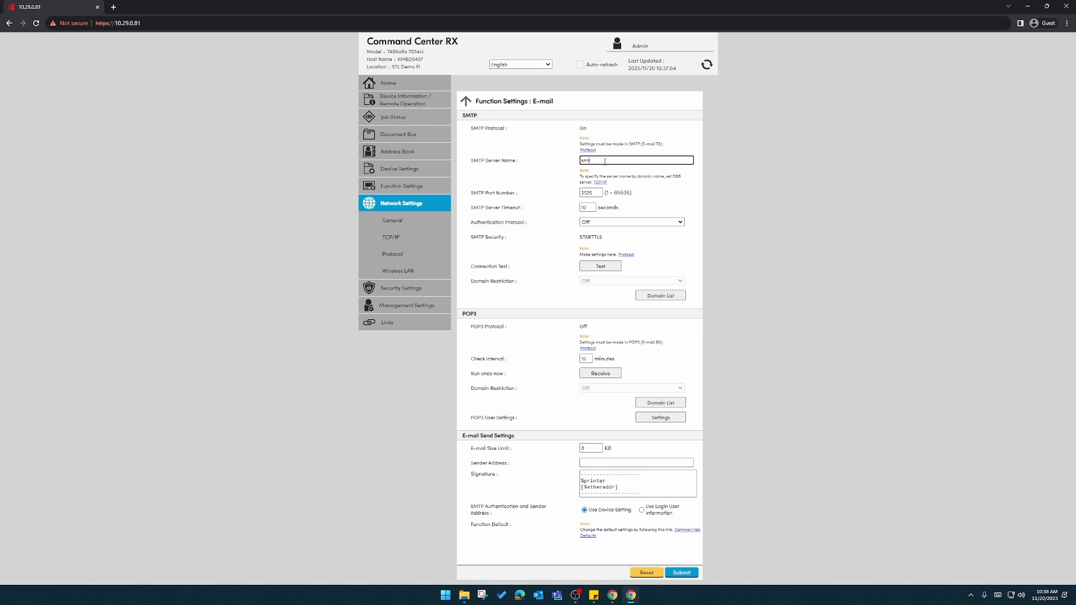
{"action": "type", "text": "smtp.gmail.com"}
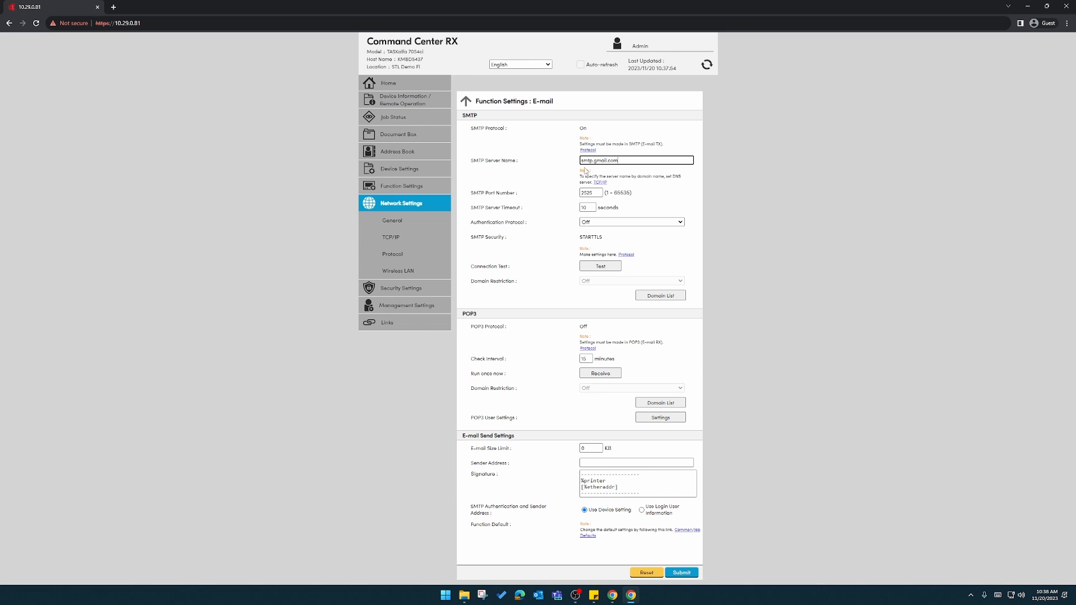
{"action": "mouse_move", "coordinate": [651, 180]}
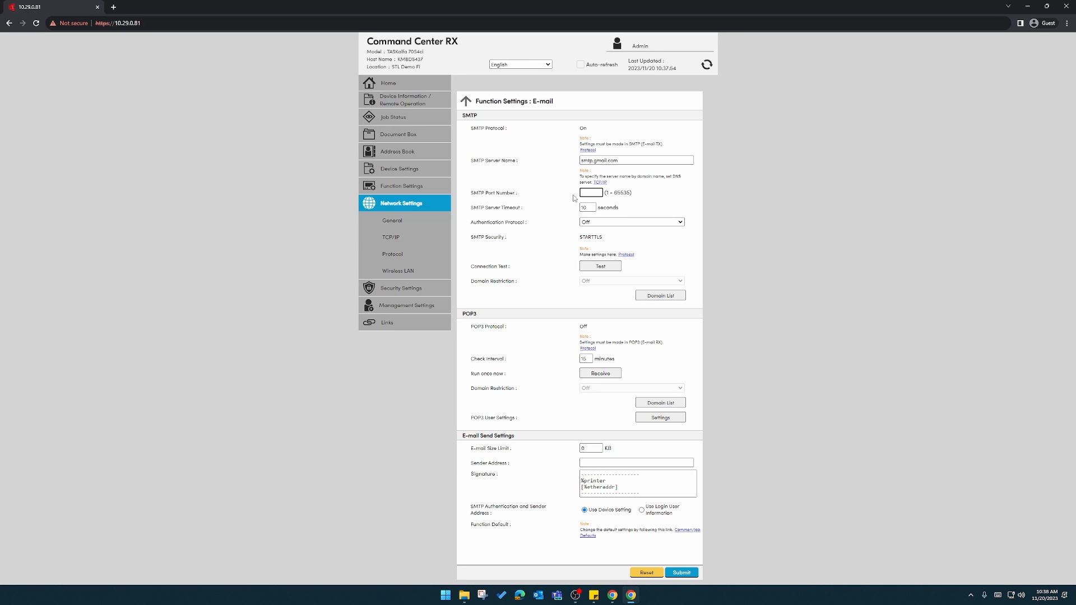
{"action": "type", "text": "587"}
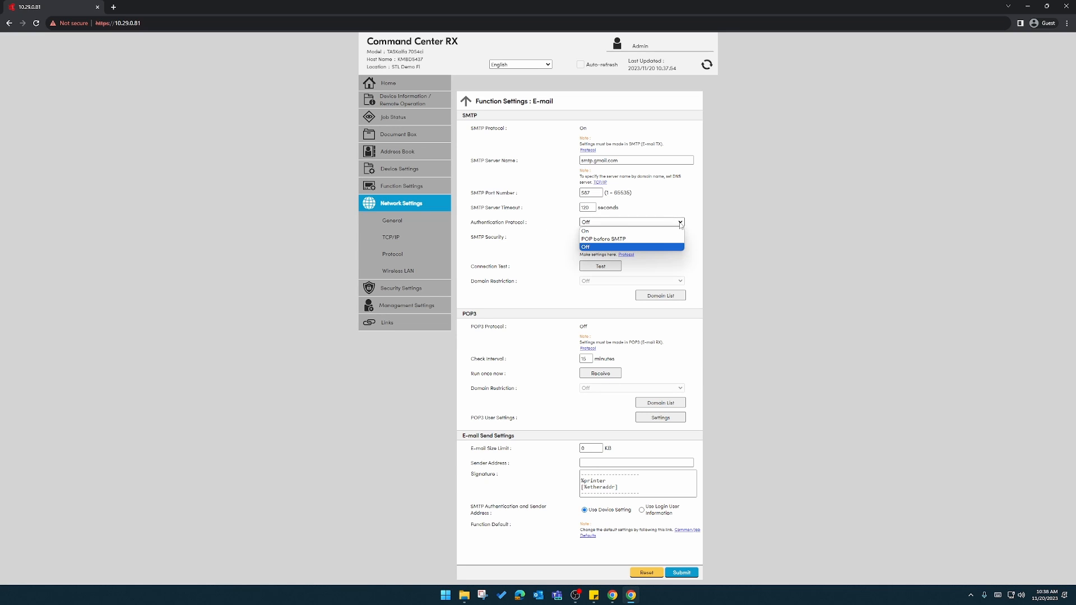
- Turn SMTP authentication On as Other, with the Gmail login user name and app password
{"action": "left_click", "coordinate": [585, 230]}
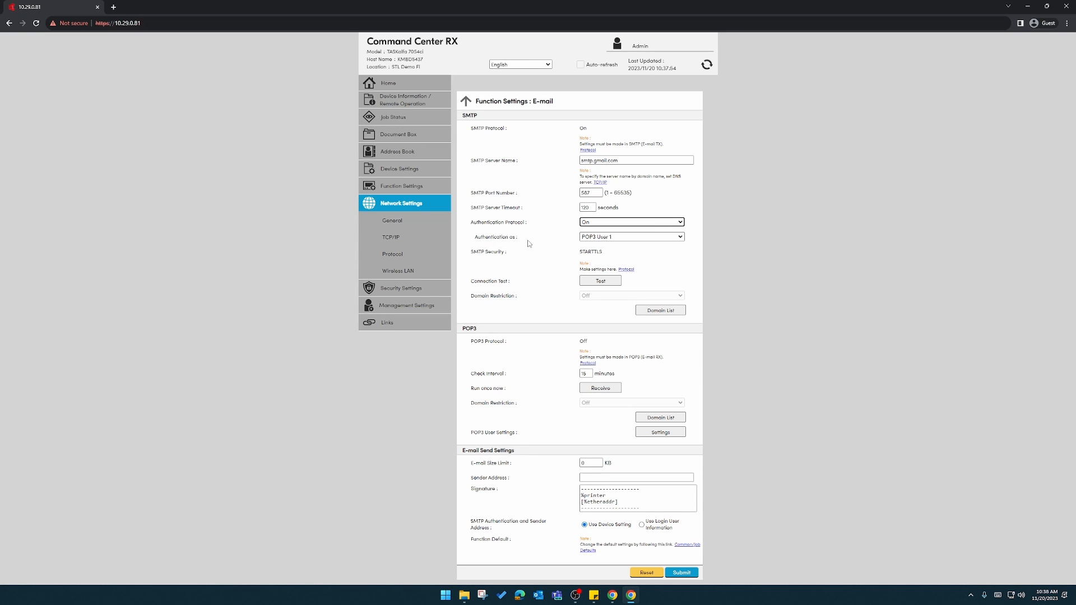
{"action": "left_click", "coordinate": [629, 236]}
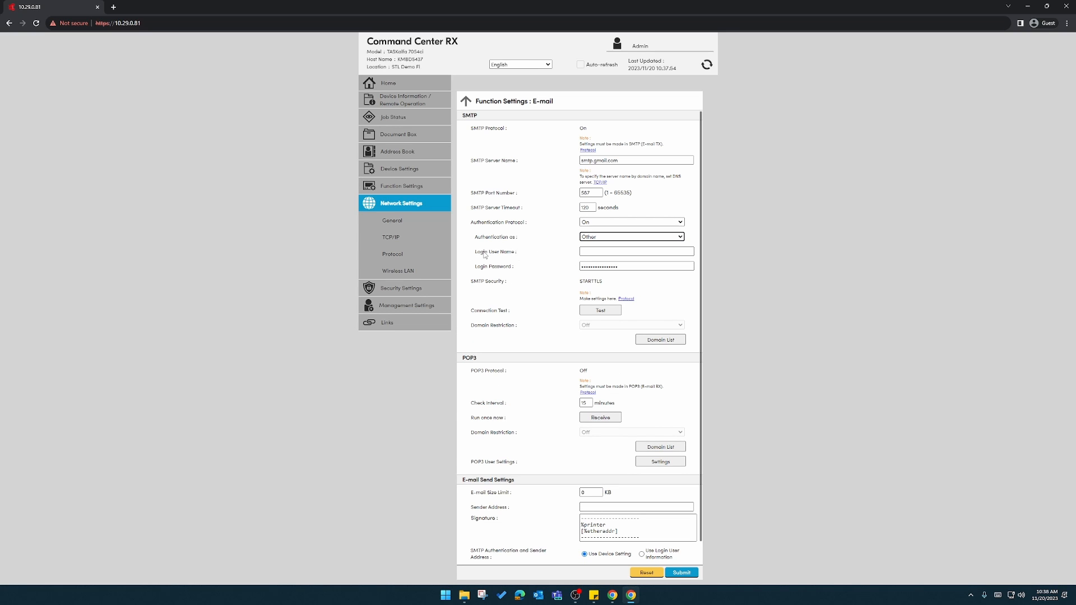
{"action": "left_click", "coordinate": [636, 251]}
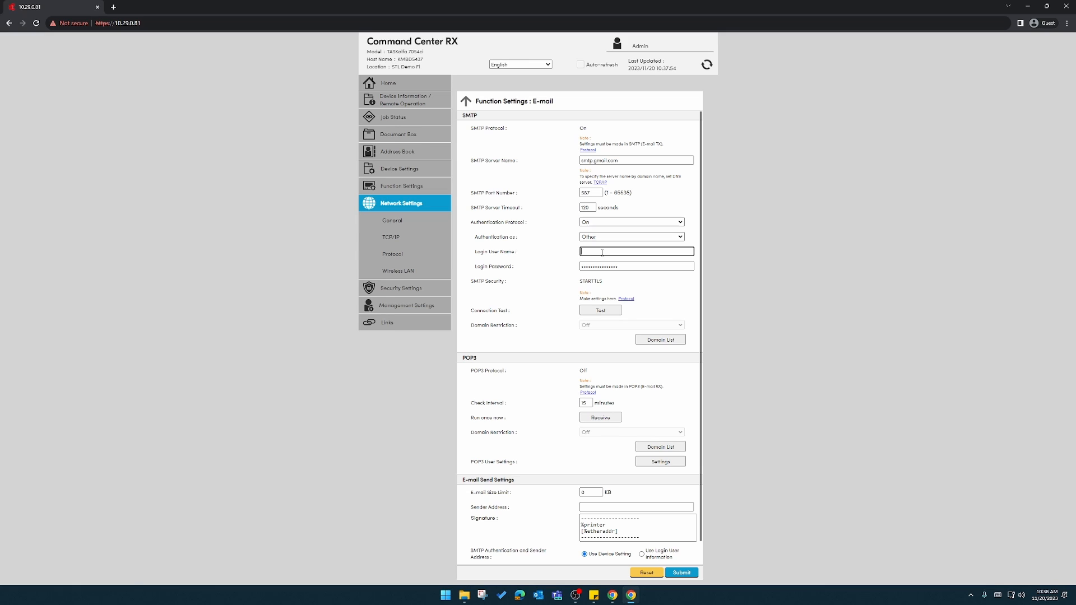
{"action": "type", "text": "test@gmail.com"}
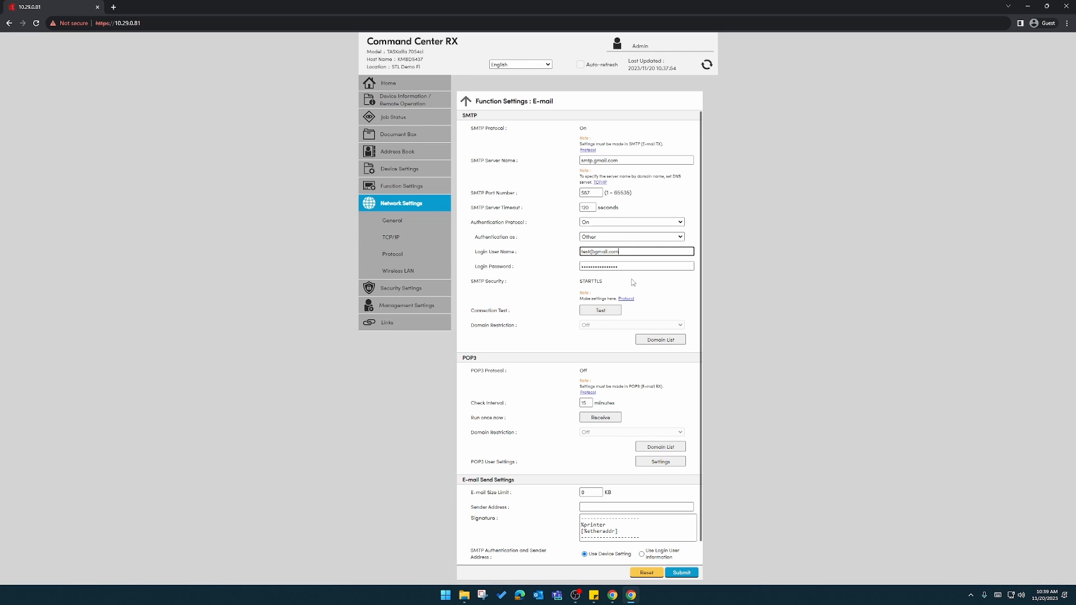
{"action": "mouse_move", "coordinate": [496, 275]}
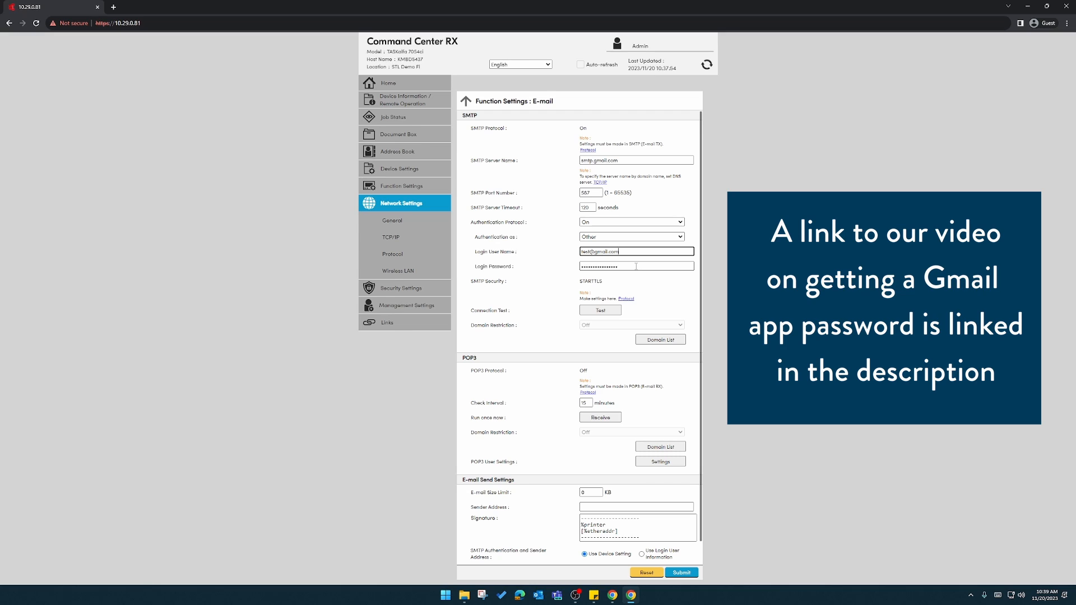
{"action": "left_click", "coordinate": [634, 267]}
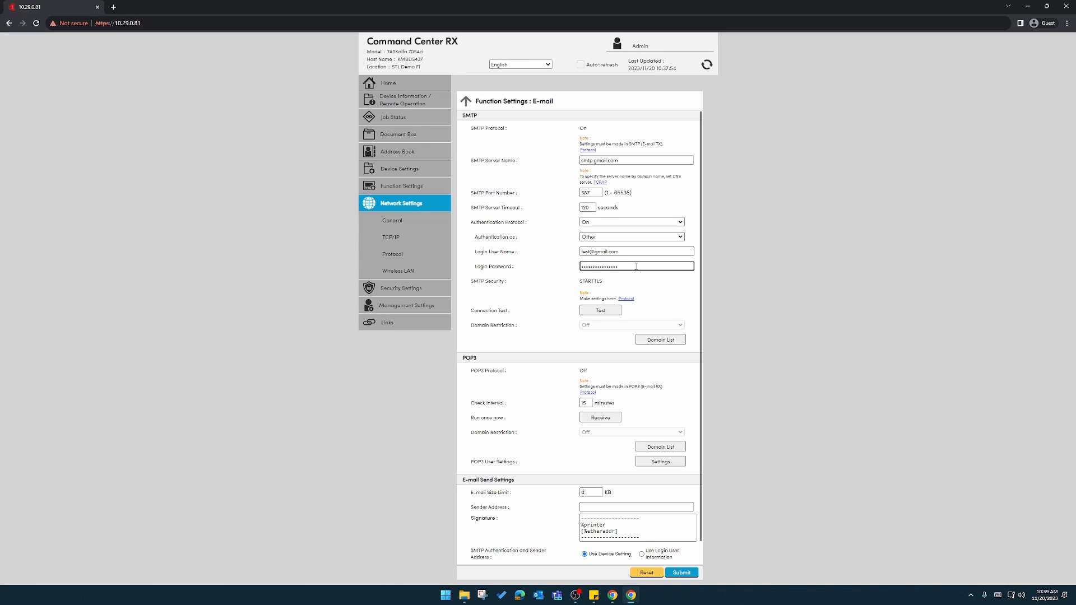
{"action": "scroll", "scroll_direction": "down", "scroll_amount": 3}
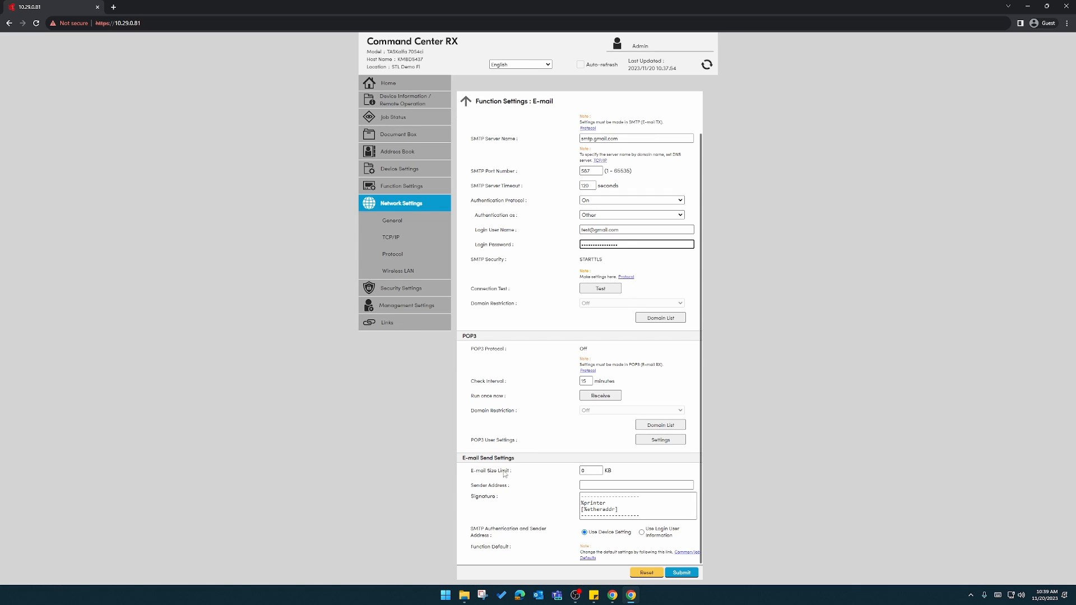
- Set the sender address to the Gmail account and submit the e-mail settings
{"action": "left_click", "coordinate": [634, 486]}
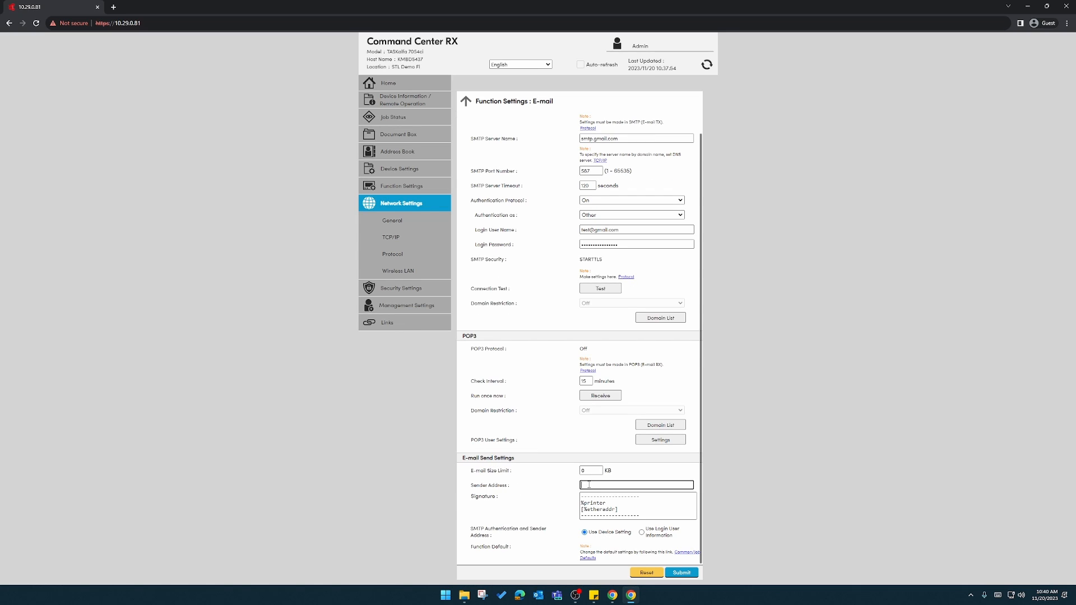
{"action": "type", "text": "test"}
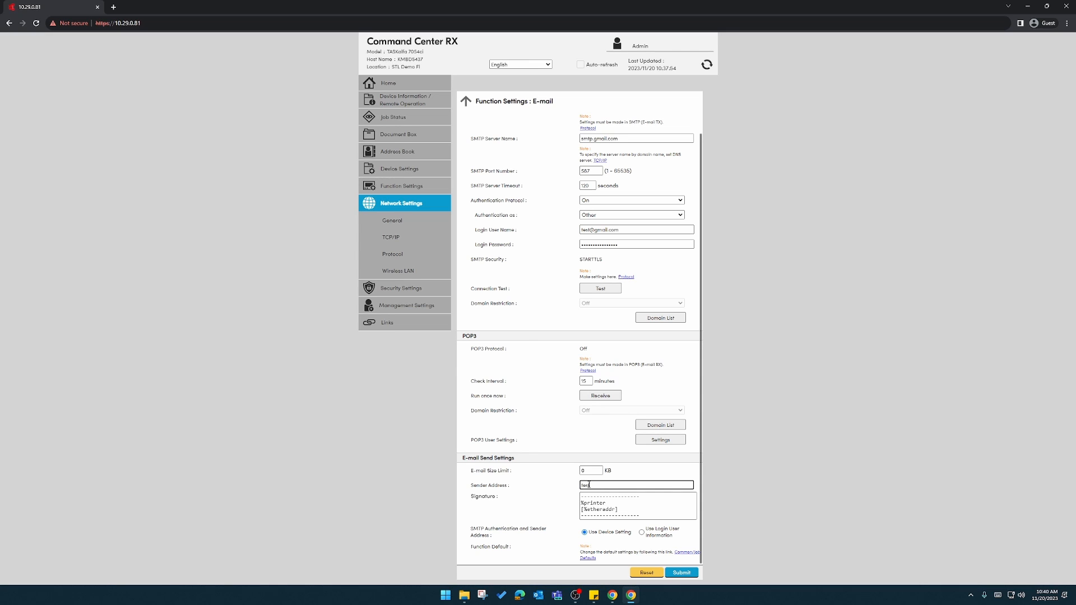
{"action": "type", "text": "@gmail.com"}
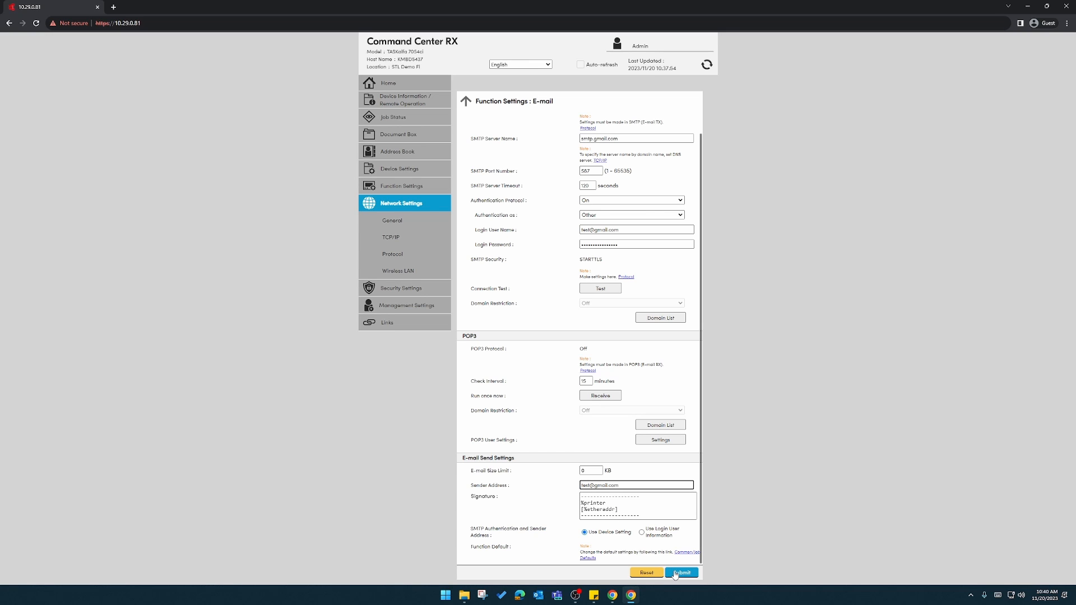
{"action": "left_click", "coordinate": [681, 572]}
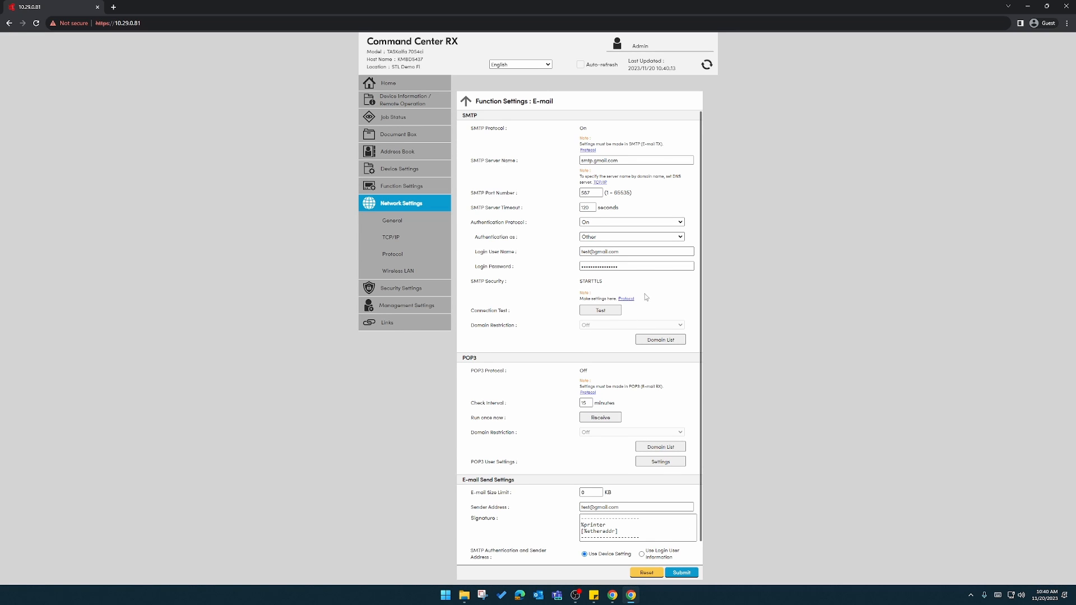
{"action": "mouse_move", "coordinate": [545, 171]}
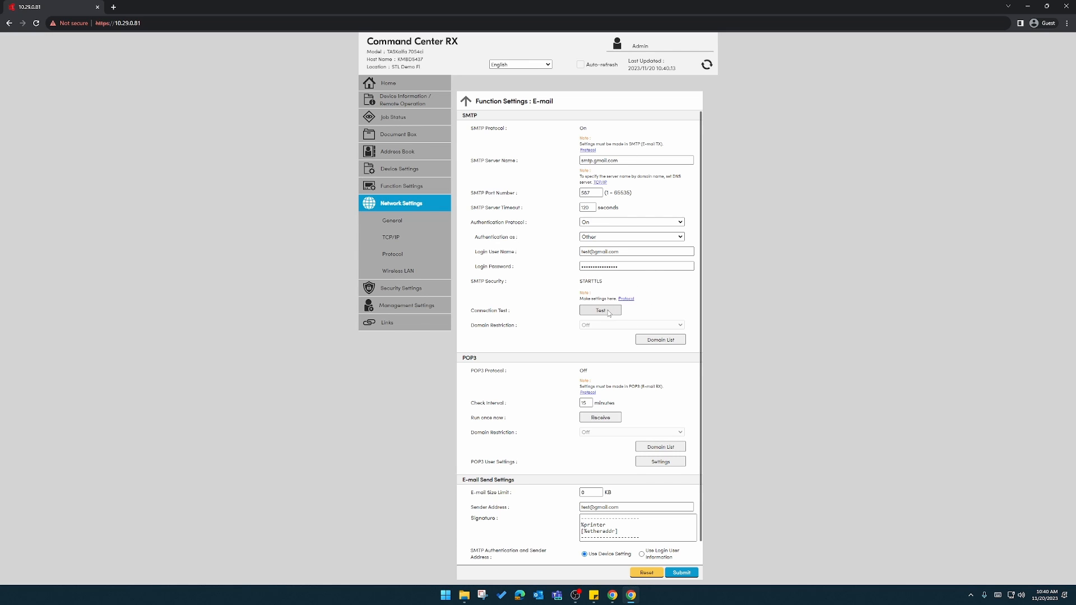
- Run the connection test, dismiss the error, then change the SMTP port to 465 and submit
{"action": "left_click", "coordinate": [598, 310]}
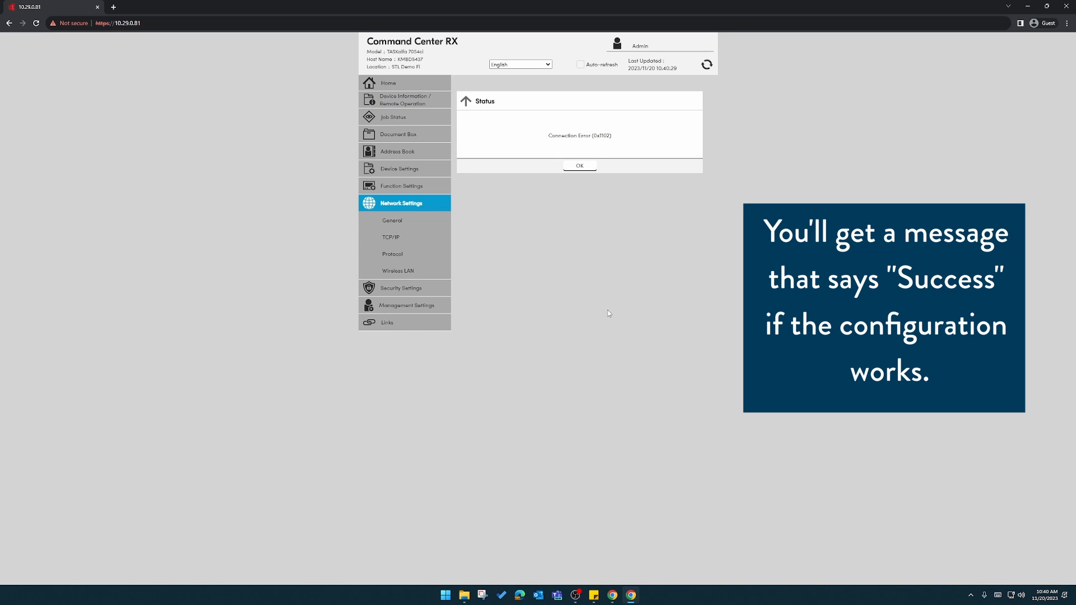
{"action": "mouse_move", "coordinate": [601, 302]}
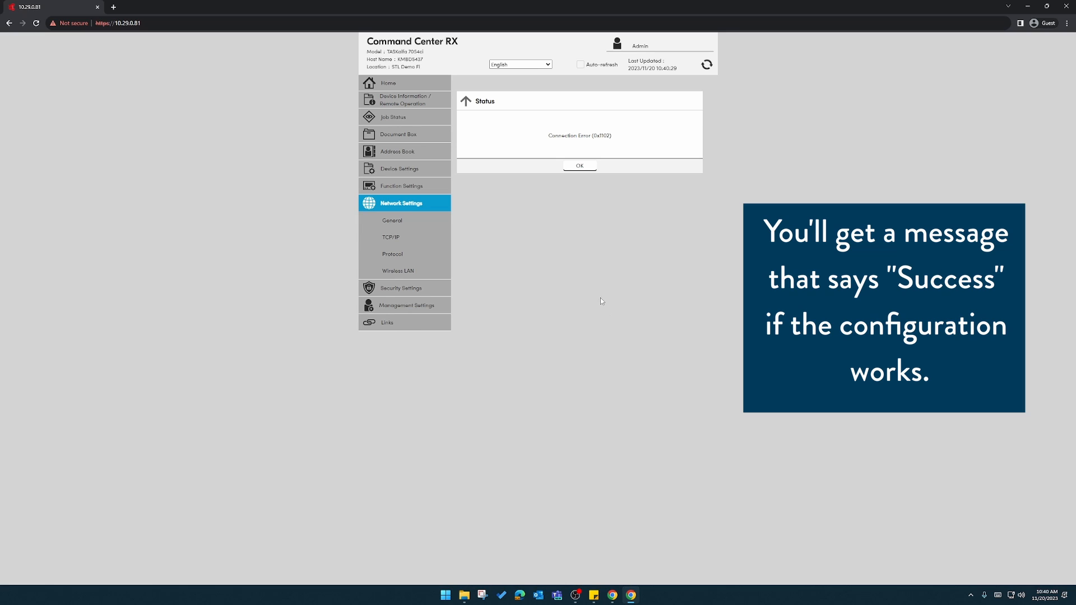
{"action": "left_click", "coordinate": [579, 166]}
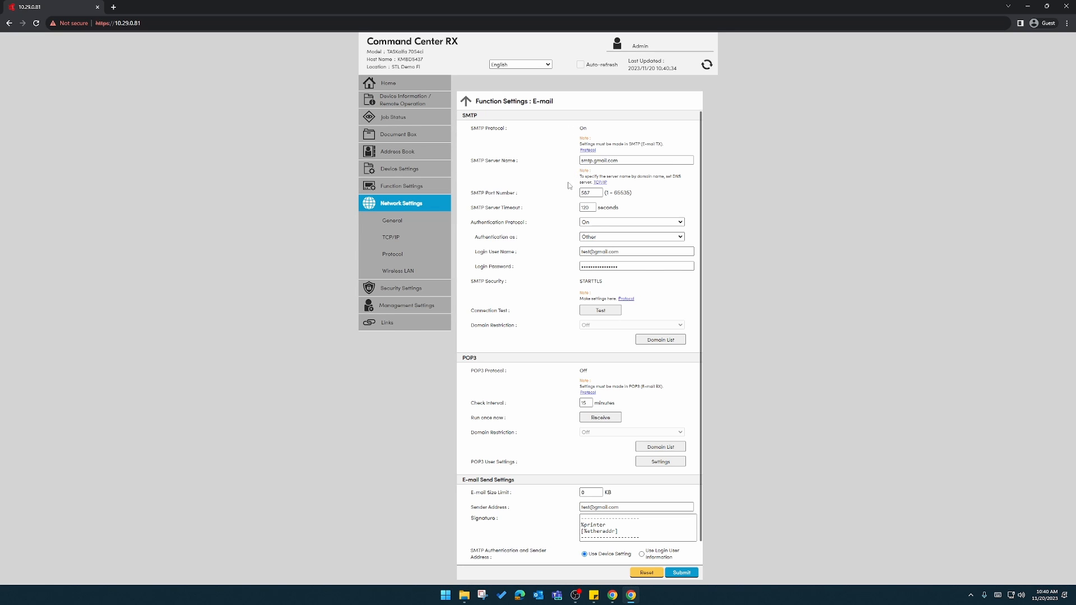
{"action": "mouse_move", "coordinate": [561, 207]}
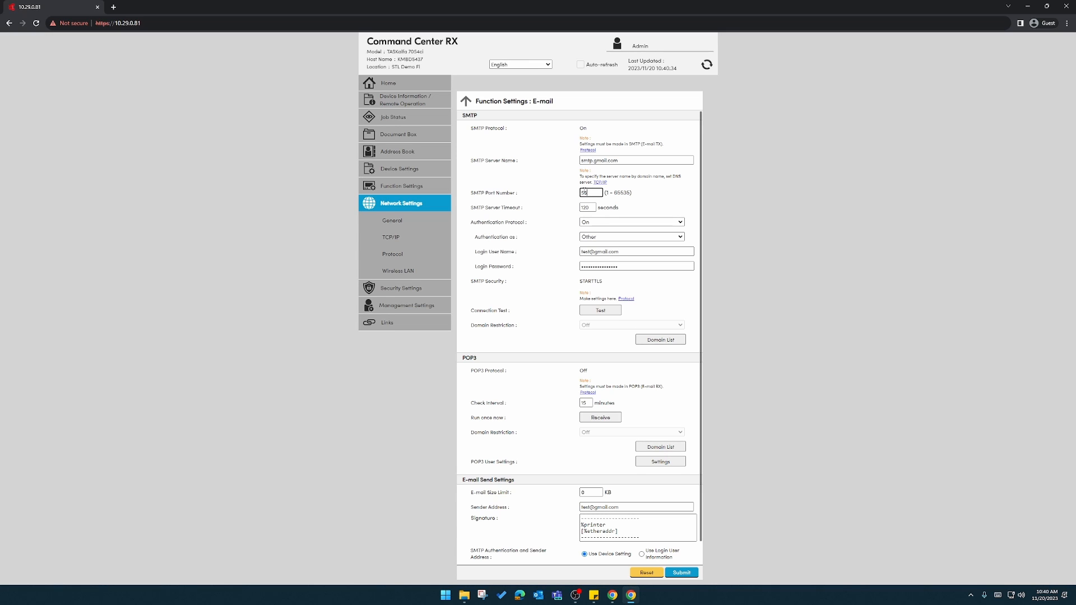
{"action": "scroll", "scroll_direction": "down", "scroll_amount": 3}
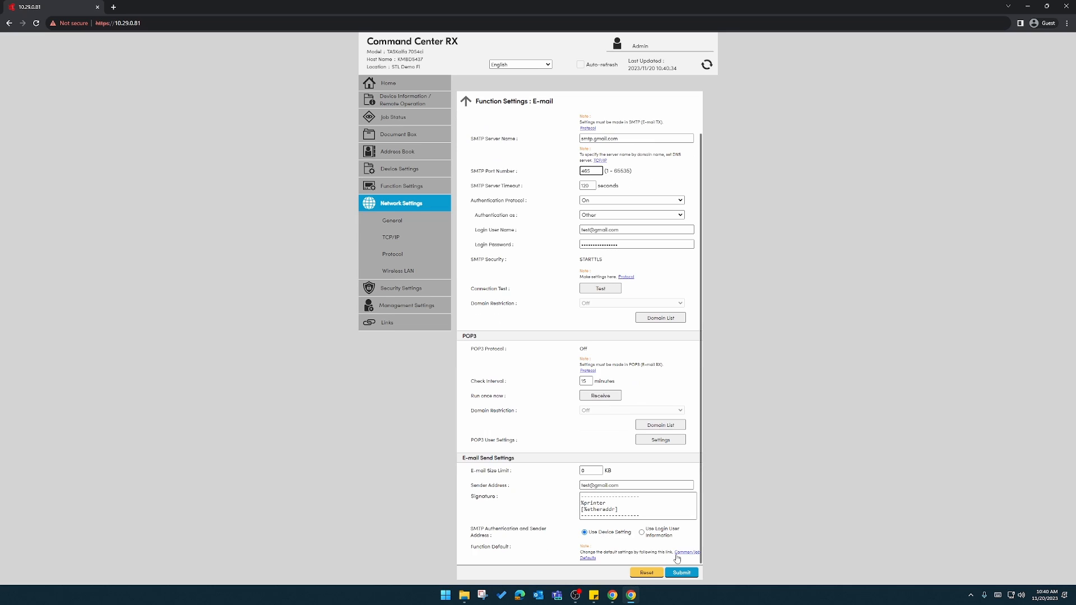
{"action": "left_click", "coordinate": [681, 573]}
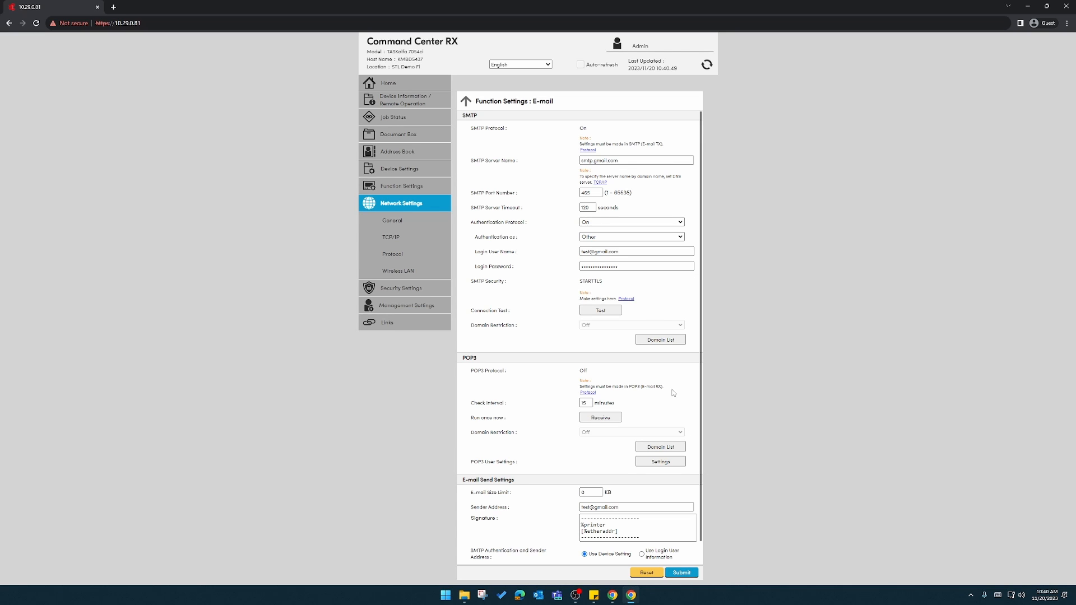
- Submit the protocol settings with SMTP security SSL/TLS, then go to the TCP/IP settings
{"action": "left_click", "coordinate": [393, 253]}
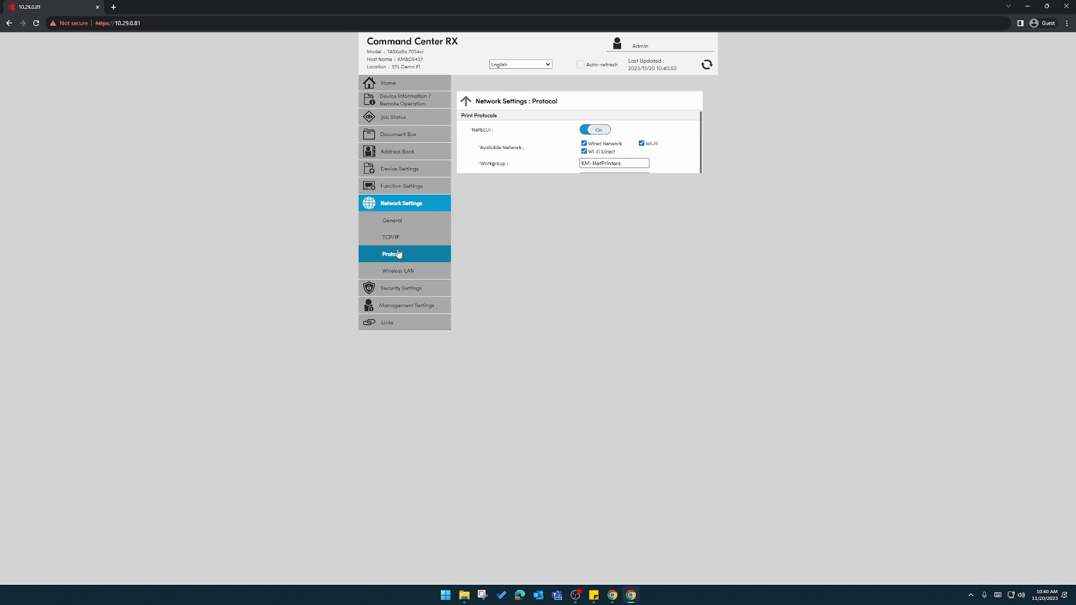
{"action": "scroll", "scroll_direction": "down", "scroll_amount": 3}
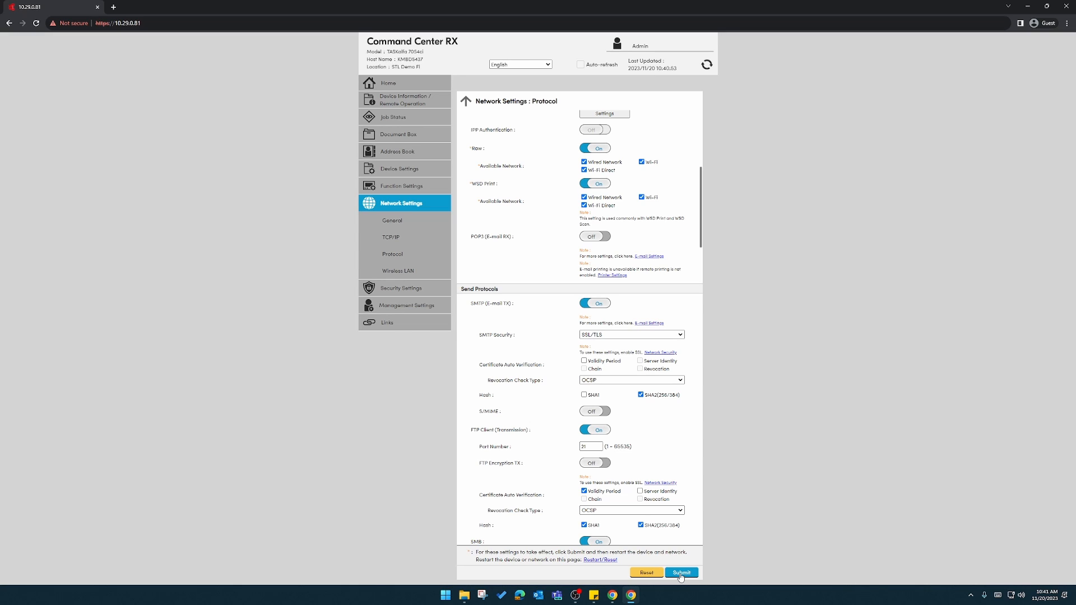
{"action": "left_click", "coordinate": [681, 573]}
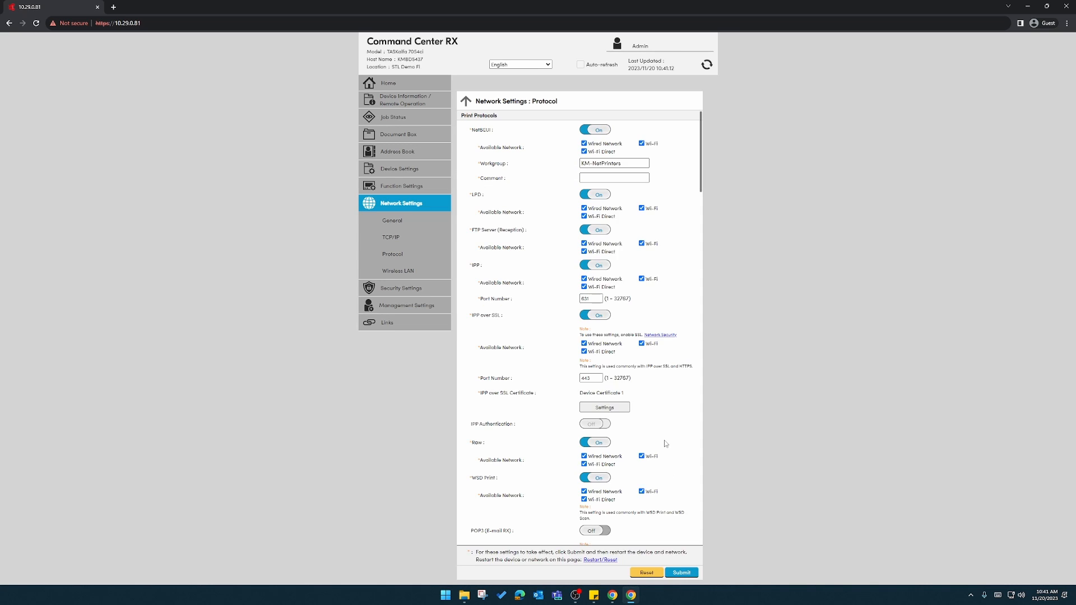
{"action": "left_click", "coordinate": [392, 237]}
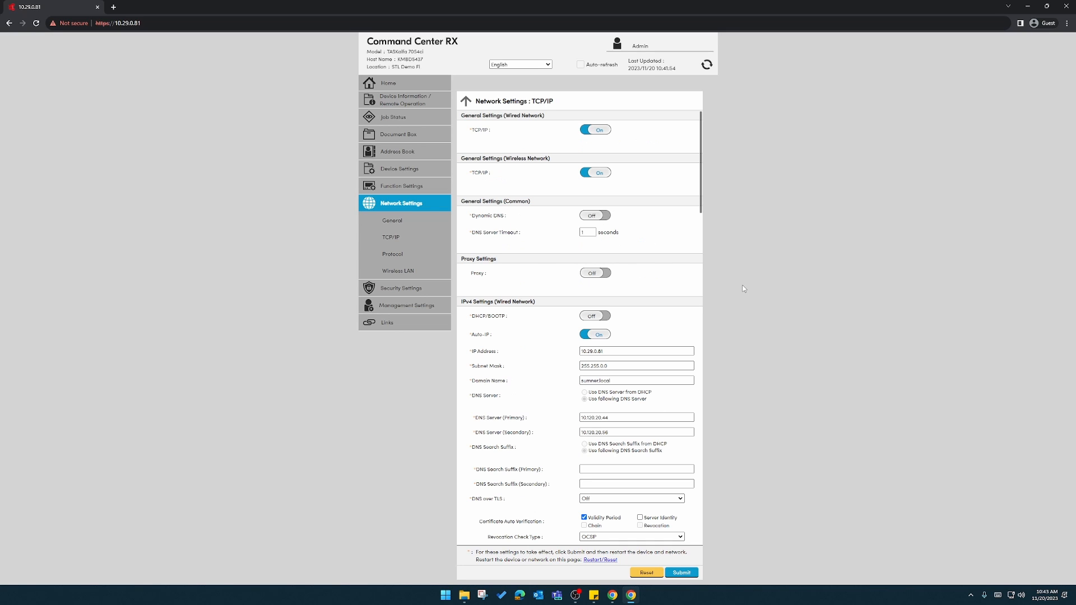